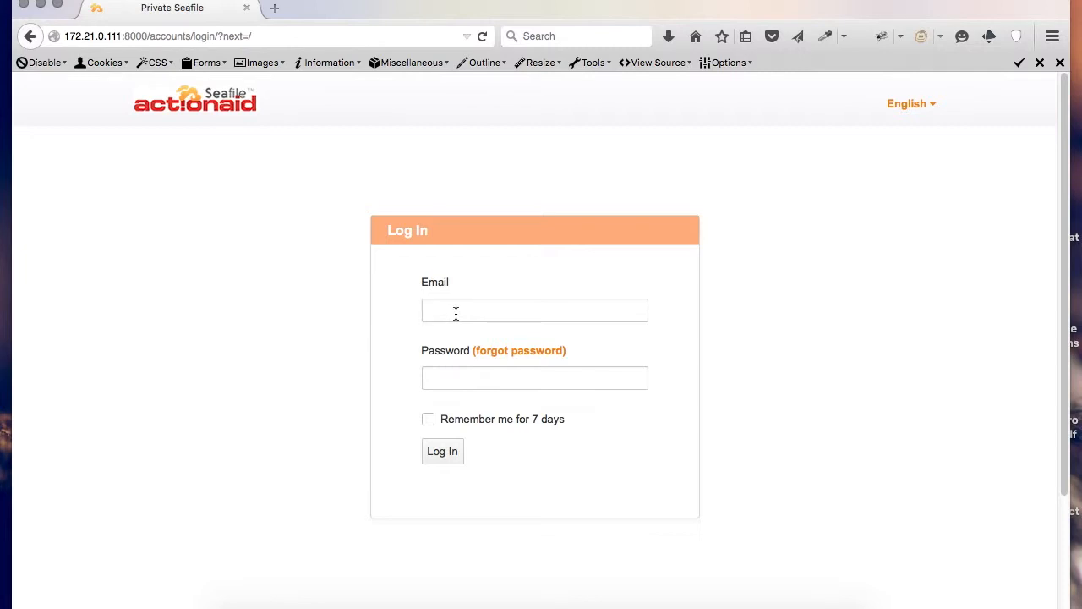
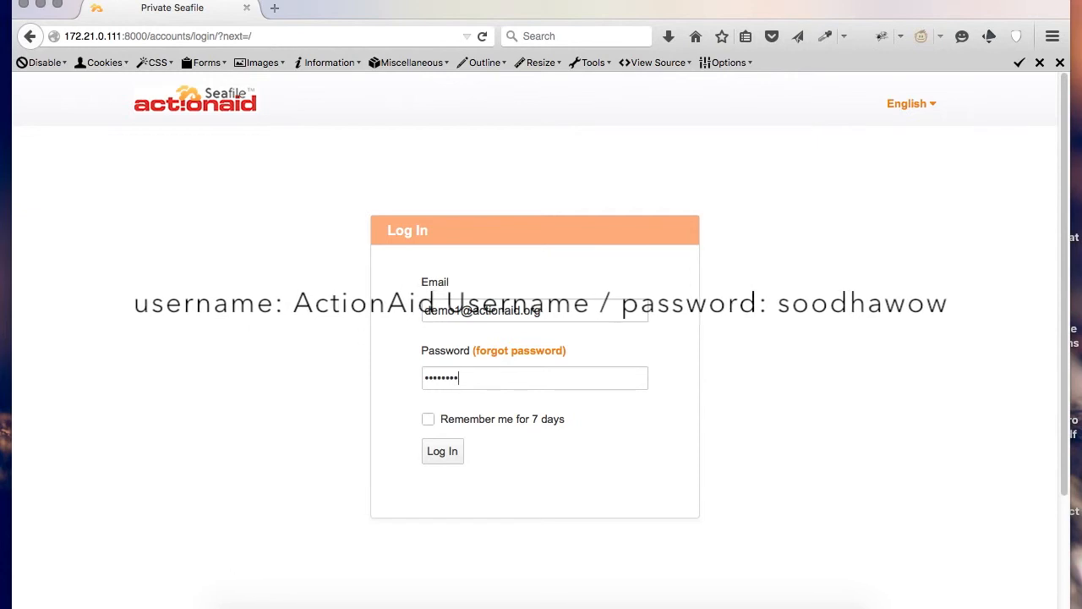
# Step: Sign in with the demo actionaid.org email address and its password
pyautogui.click(443, 450)
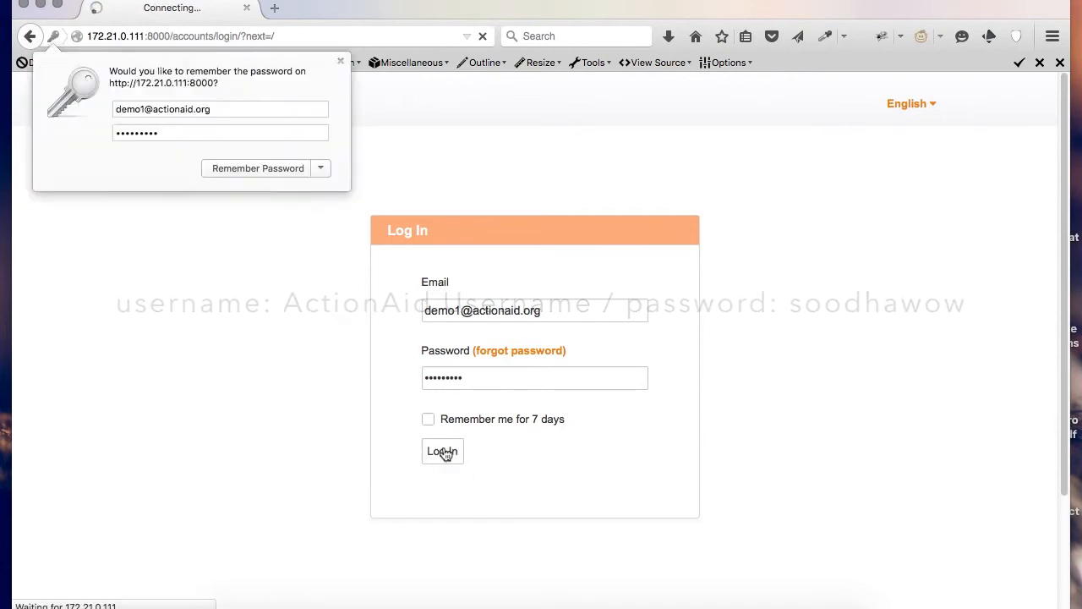
pyautogui.click(443, 451)
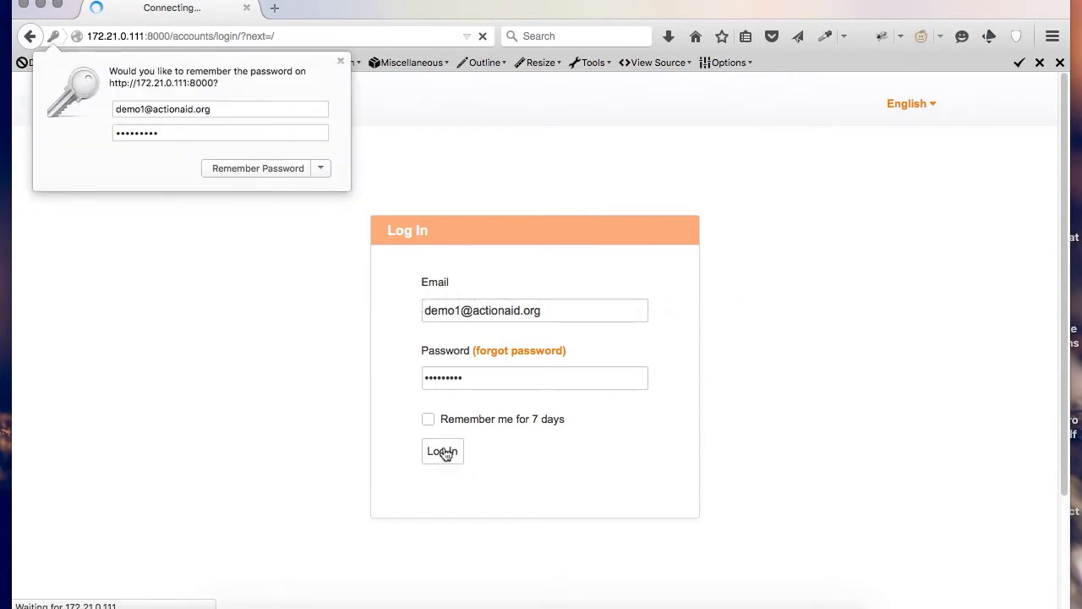
pyautogui.click(443, 450)
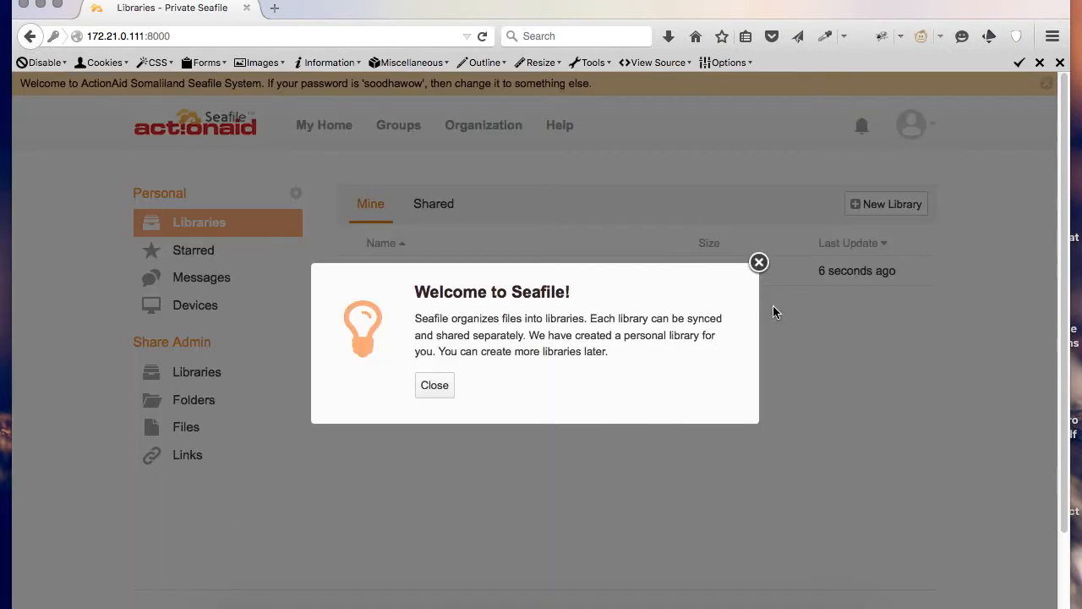
# Step: Dismiss the welcome message and reach the password Update form via the avatar menu's Settings
pyautogui.click(432, 385)
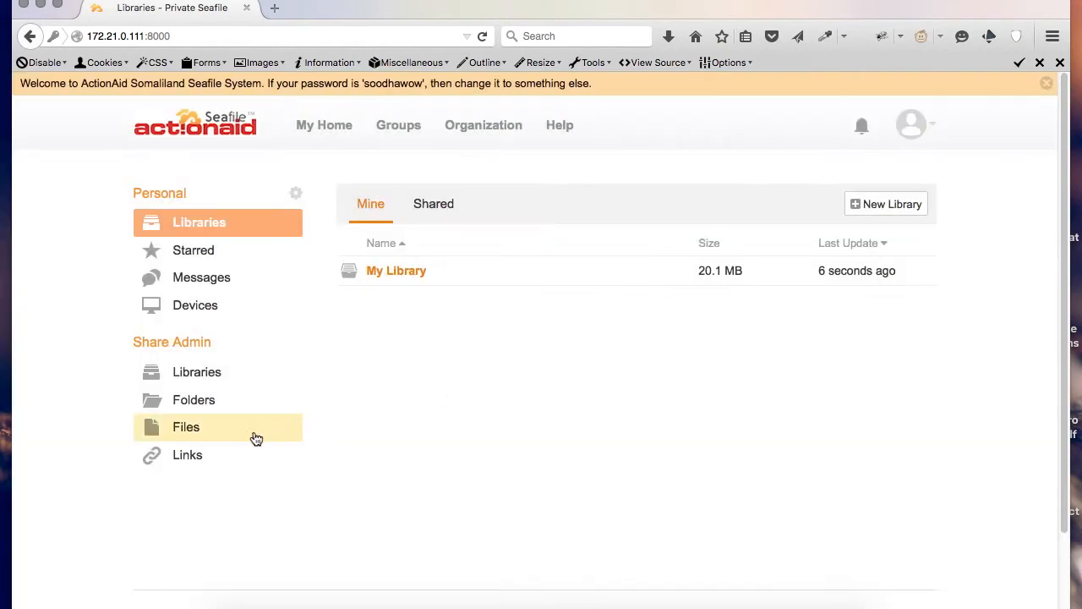
pyautogui.moveTo(609, 446)
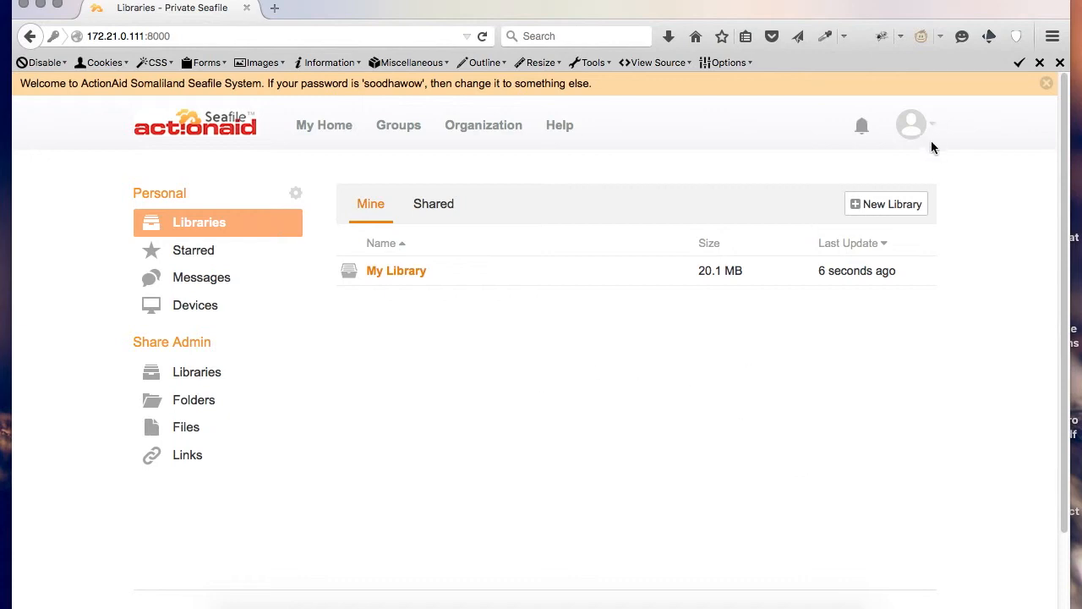
pyautogui.moveTo(906, 145)
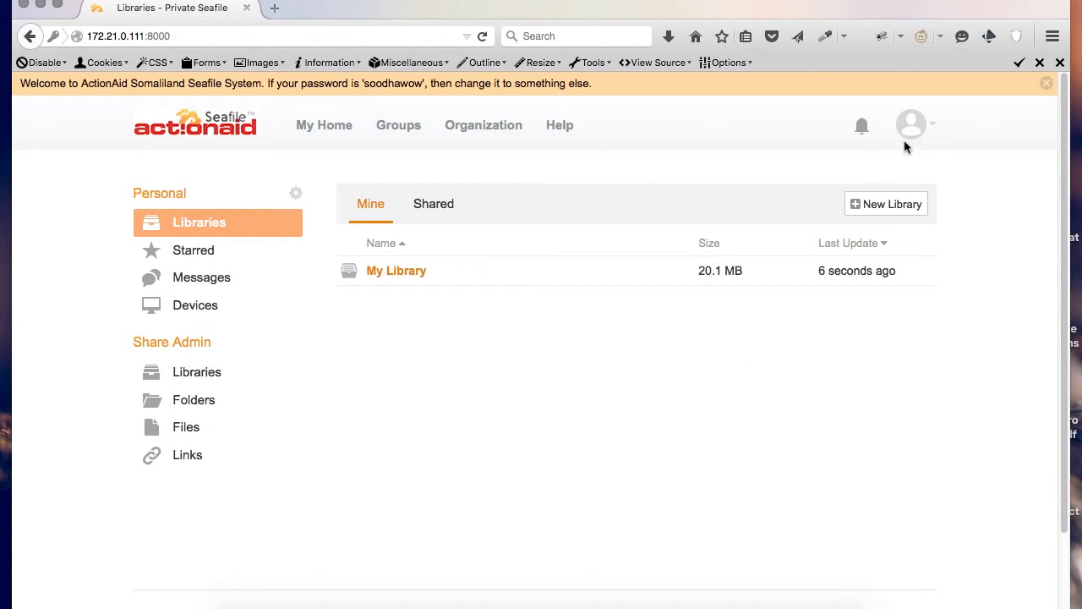
pyautogui.moveTo(933, 132)
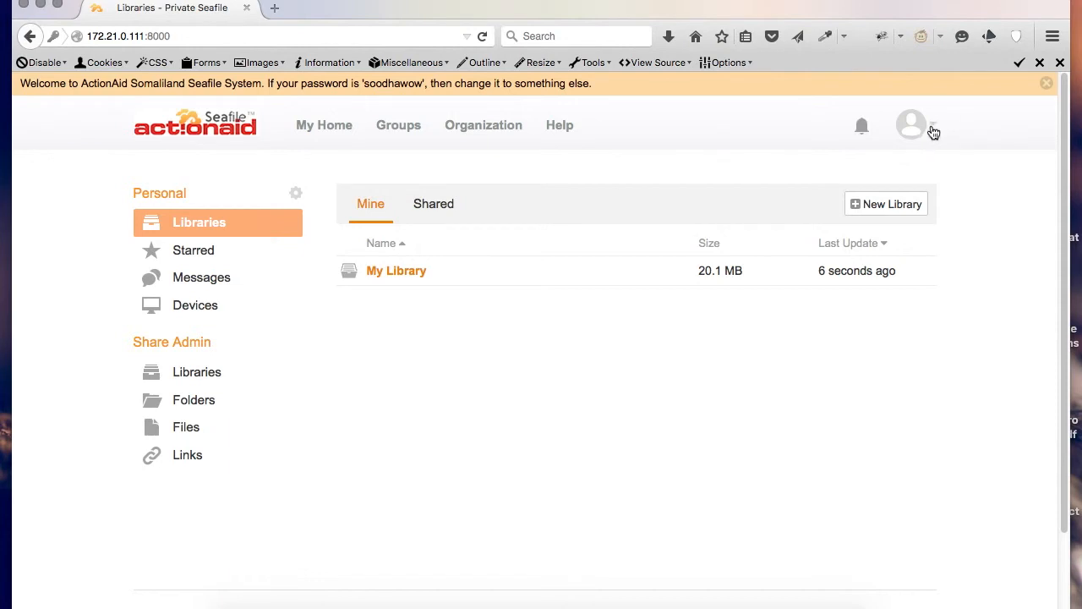
pyautogui.click(913, 125)
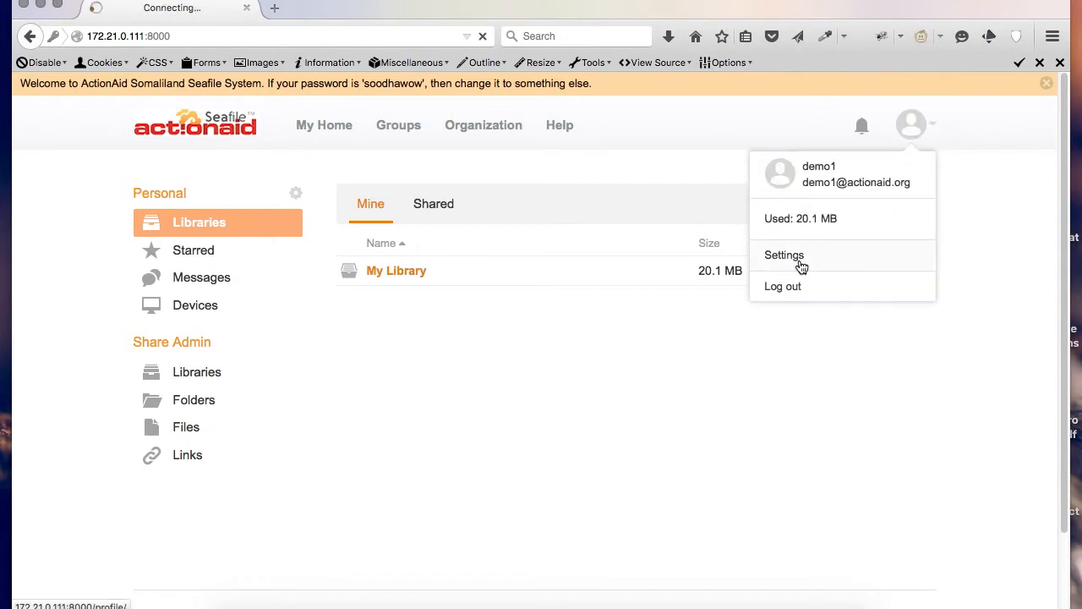
pyautogui.click(784, 254)
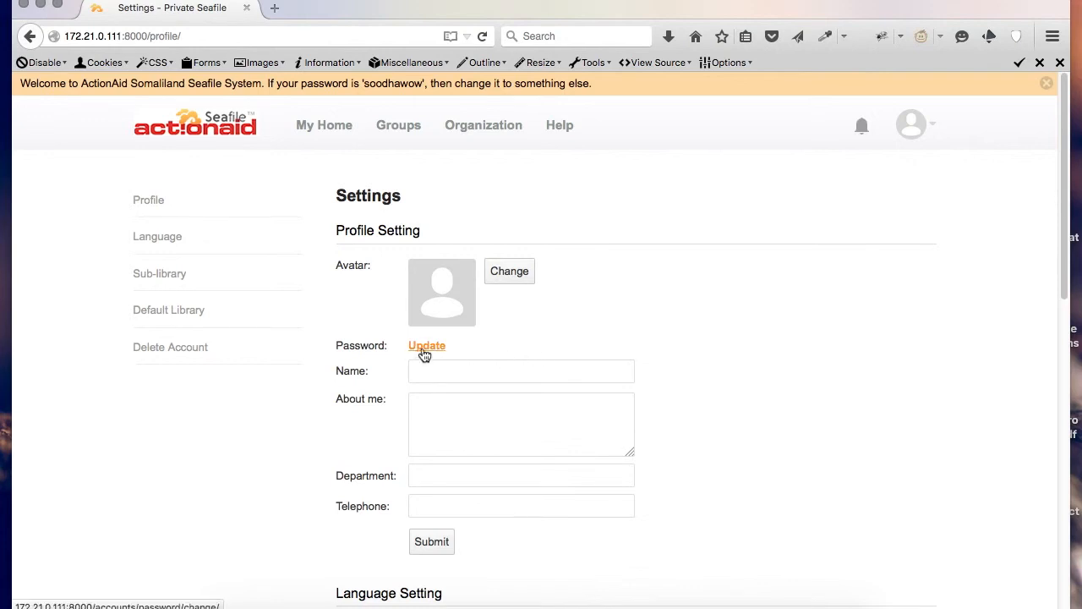
pyautogui.click(426, 345)
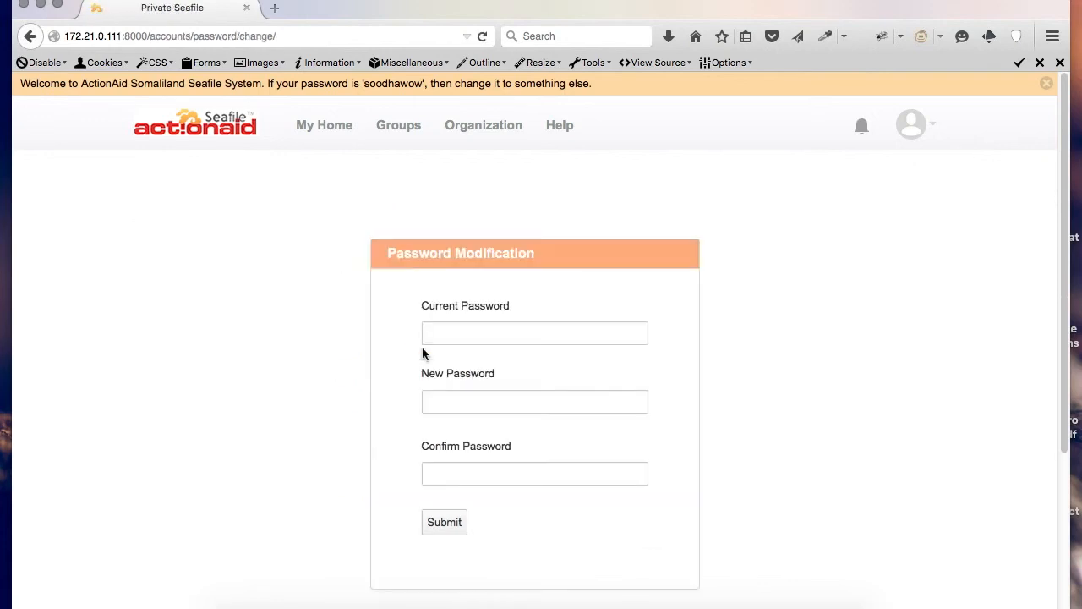
# Step: Enter the current, new and confirmed passwords and submit the change
pyautogui.click(534, 333)
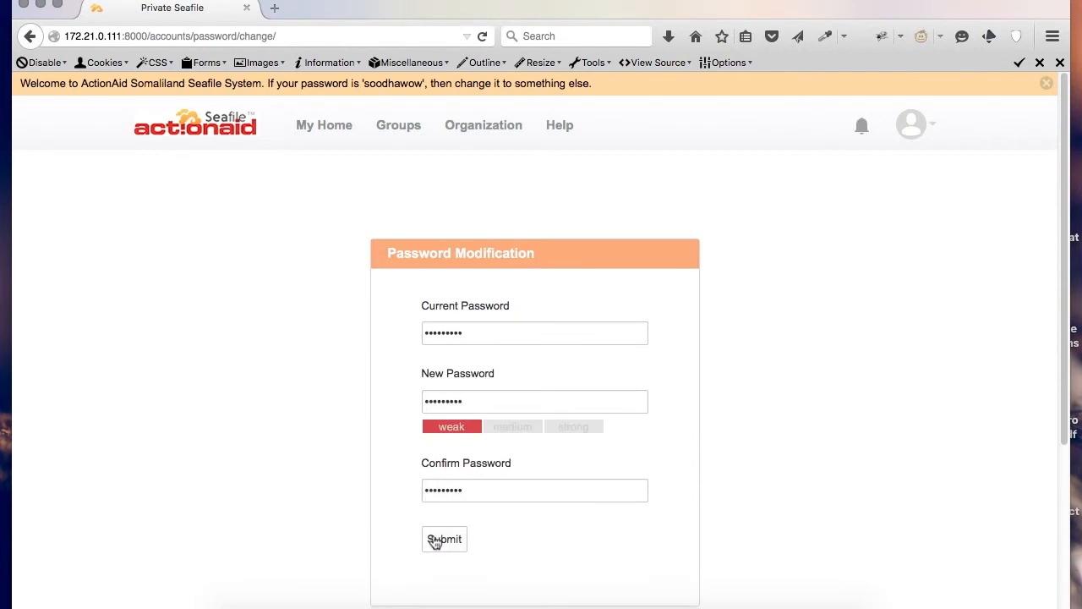
pyautogui.click(443, 538)
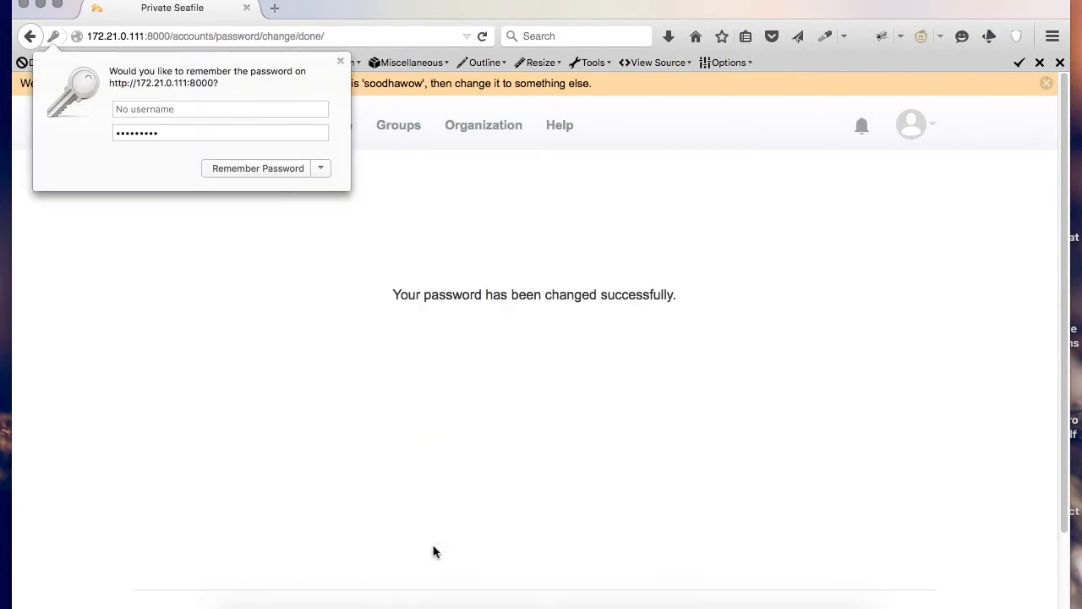
pyautogui.moveTo(348, 85)
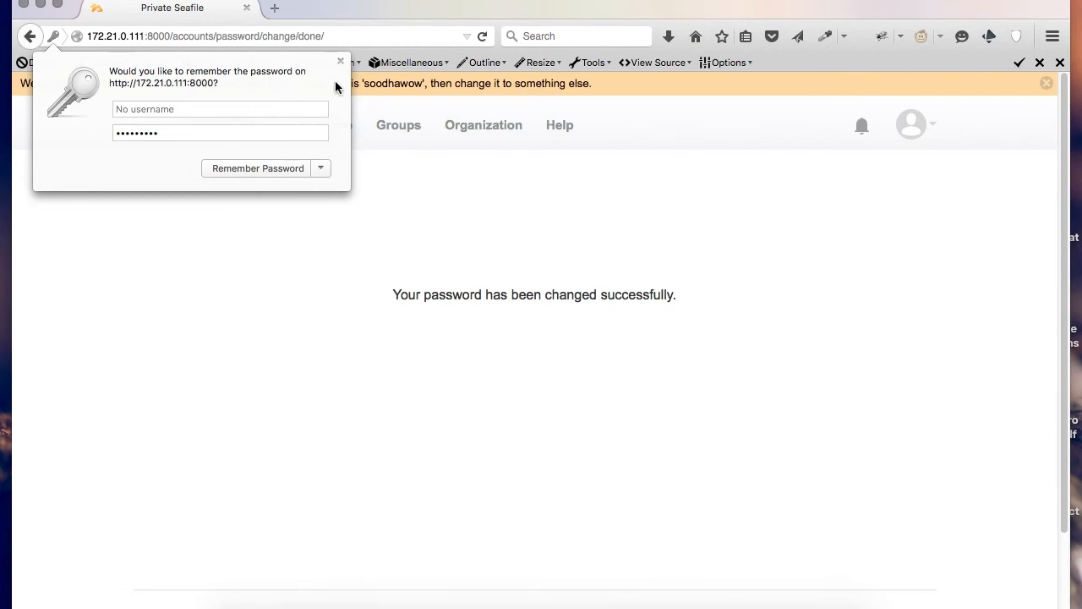
# Step: Log out from the avatar menu and return to the empty login form
pyautogui.click(913, 125)
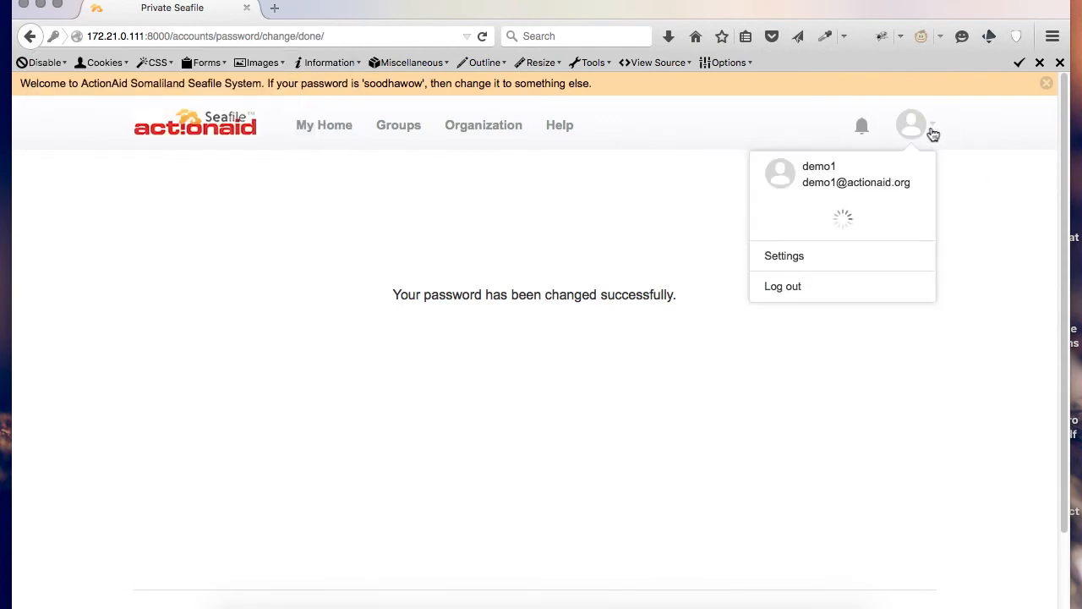
pyautogui.click(782, 285)
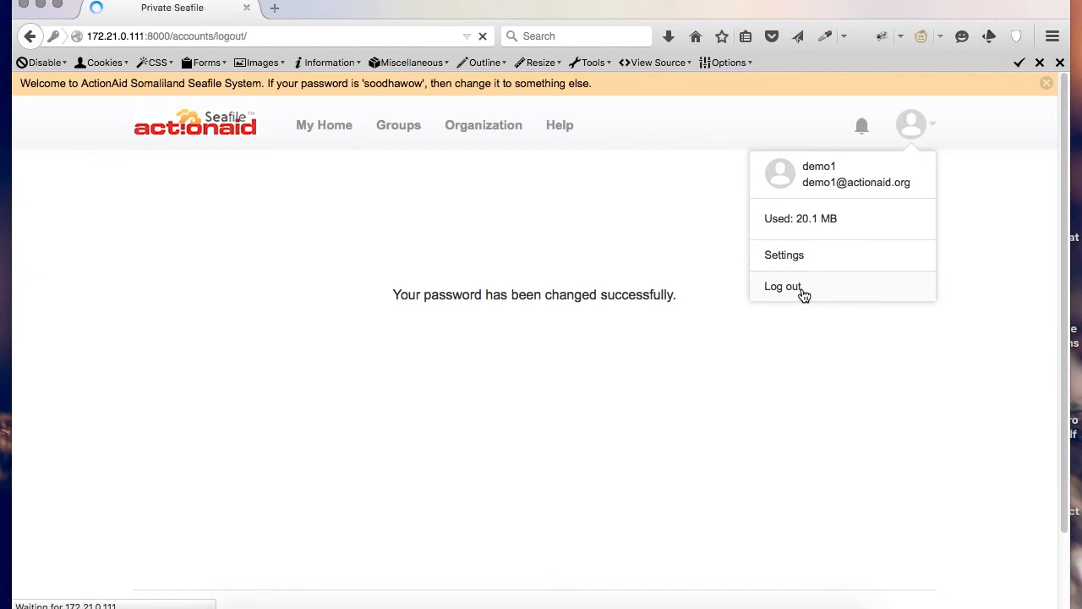
pyautogui.click(781, 285)
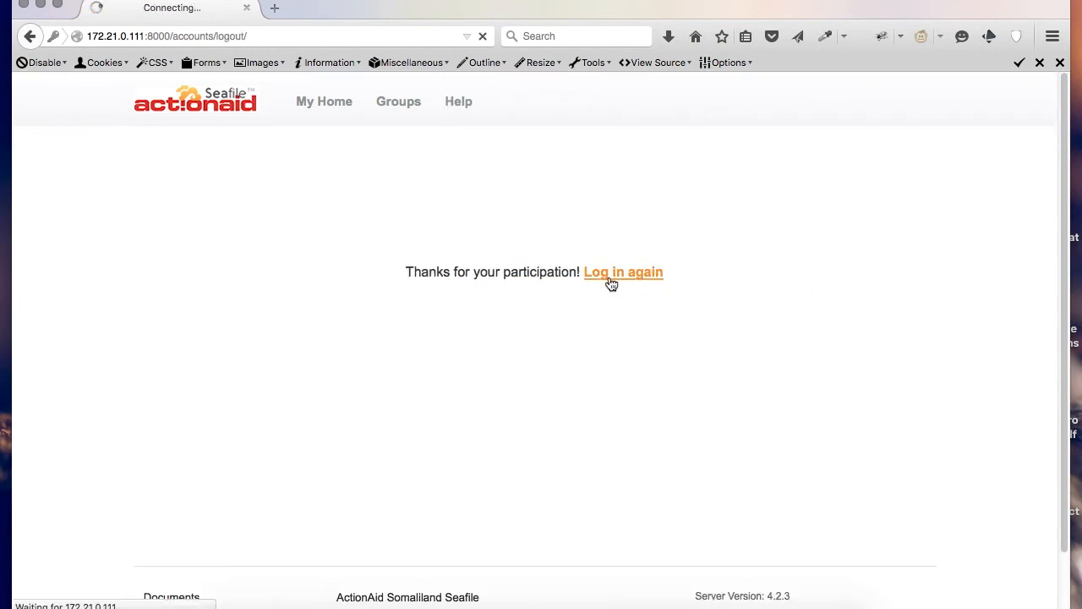
pyautogui.click(622, 271)
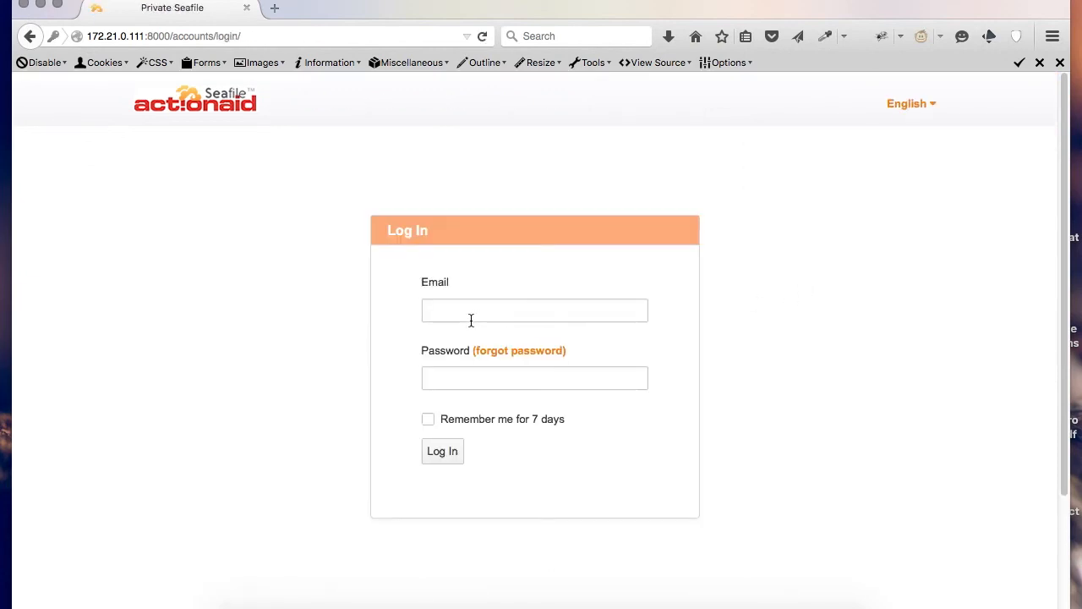